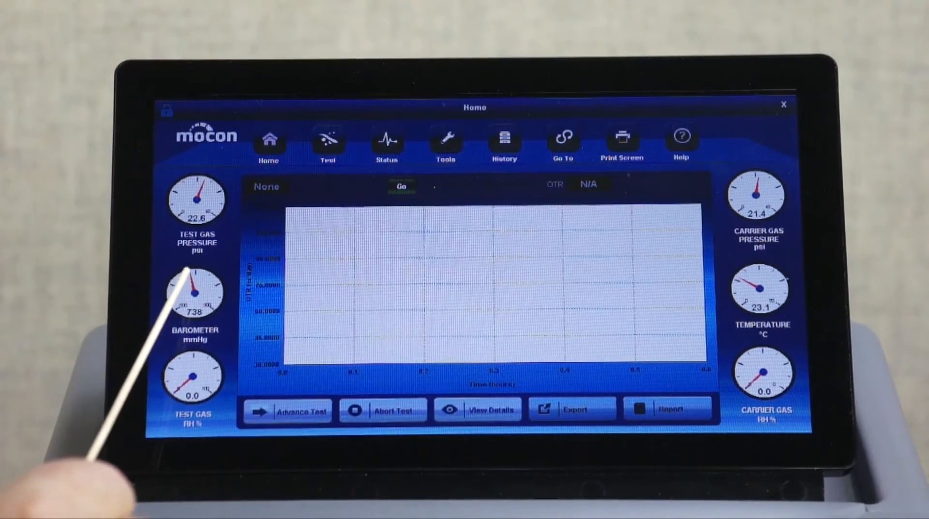
pyautogui.moveTo(193, 377)
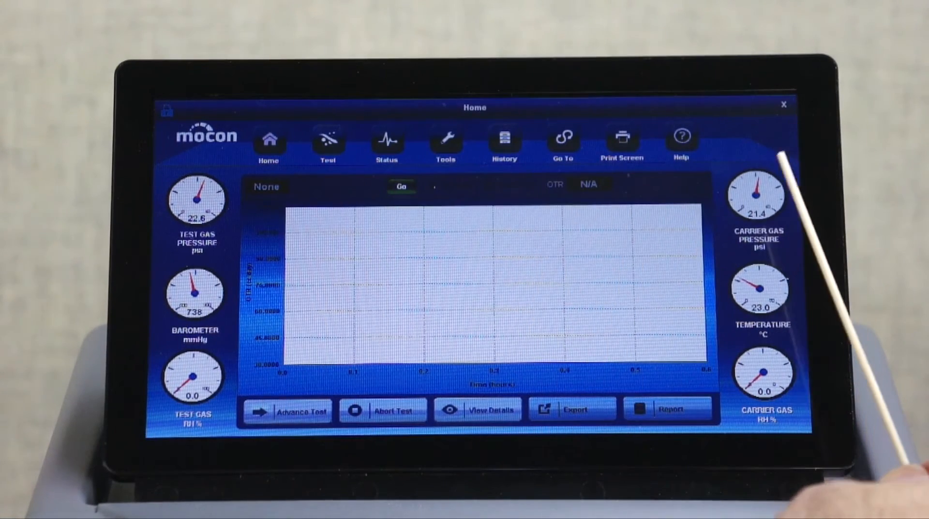
pyautogui.moveTo(765, 296)
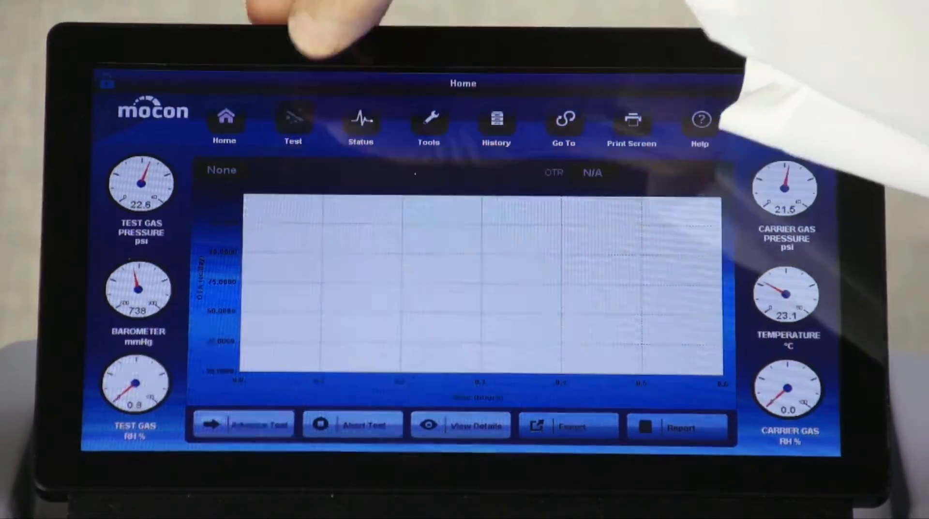
# Step: Reach the Advanced Test instrument settings with cell temperature, carrier gas humidity and rezero options
pyautogui.click(293, 125)
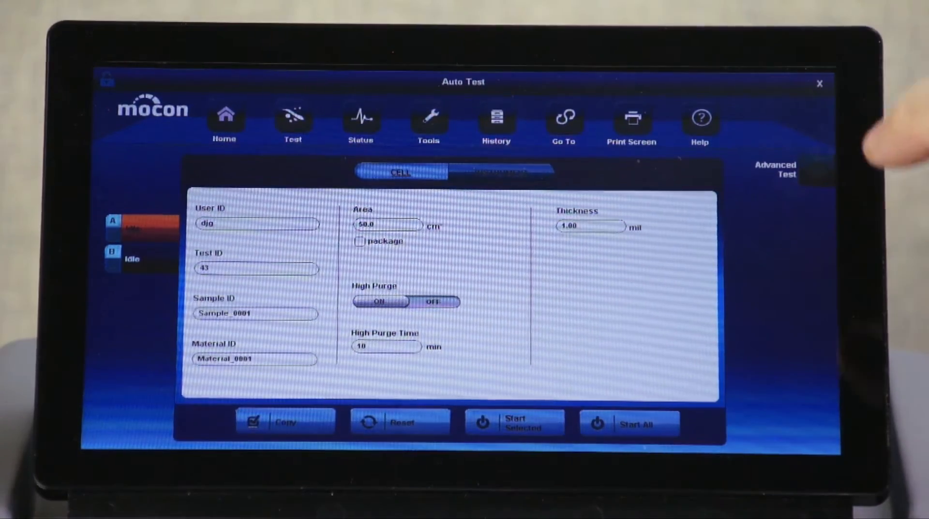
pyautogui.click(776, 169)
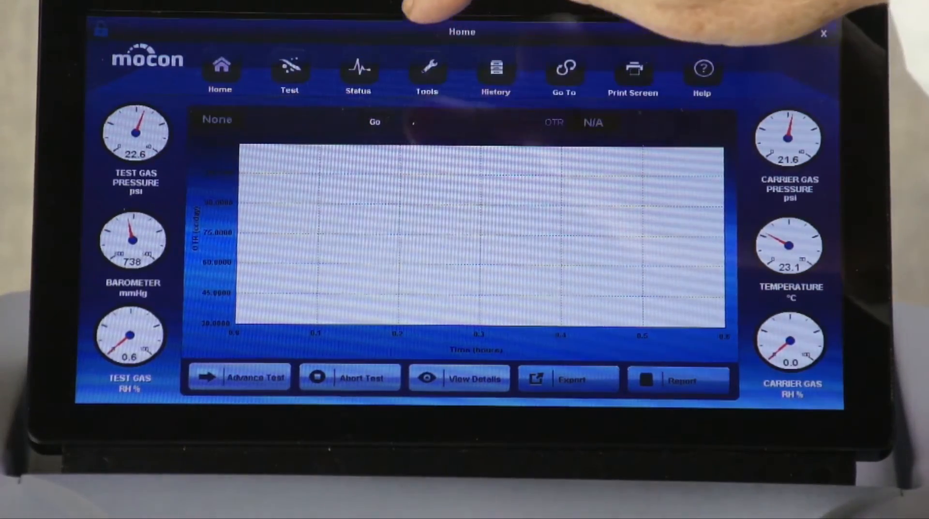
pyautogui.click(289, 65)
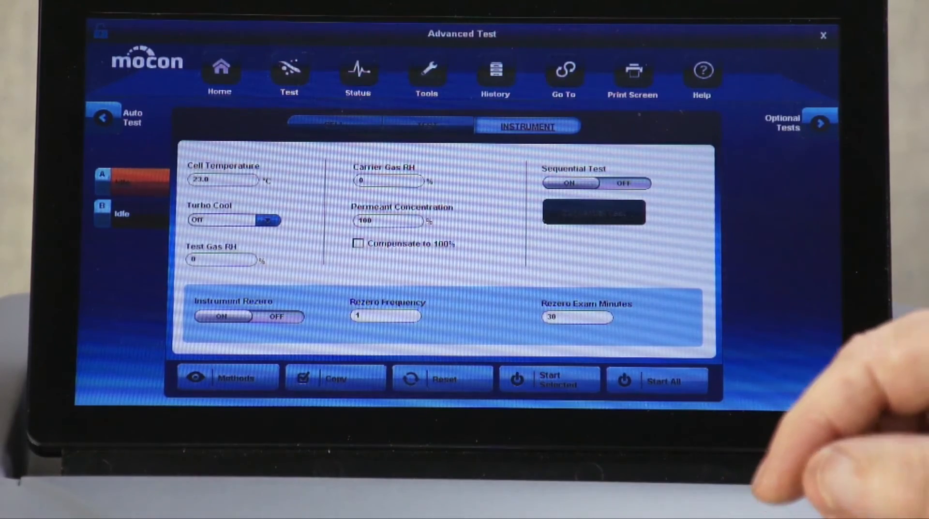
# Step: Switch Sequential Test to ON and bring up its parameter values table (three steps at 23.0 °C)
pyautogui.click(596, 183)
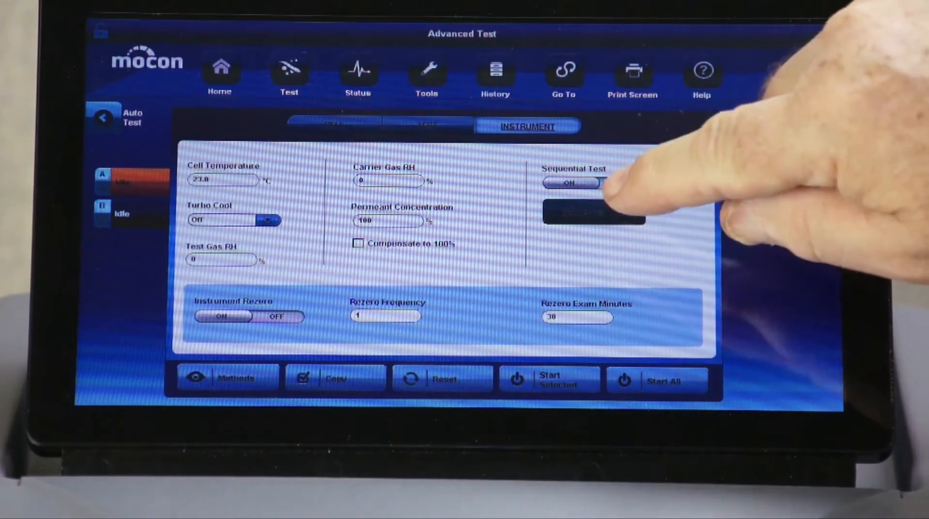
pyautogui.click(620, 183)
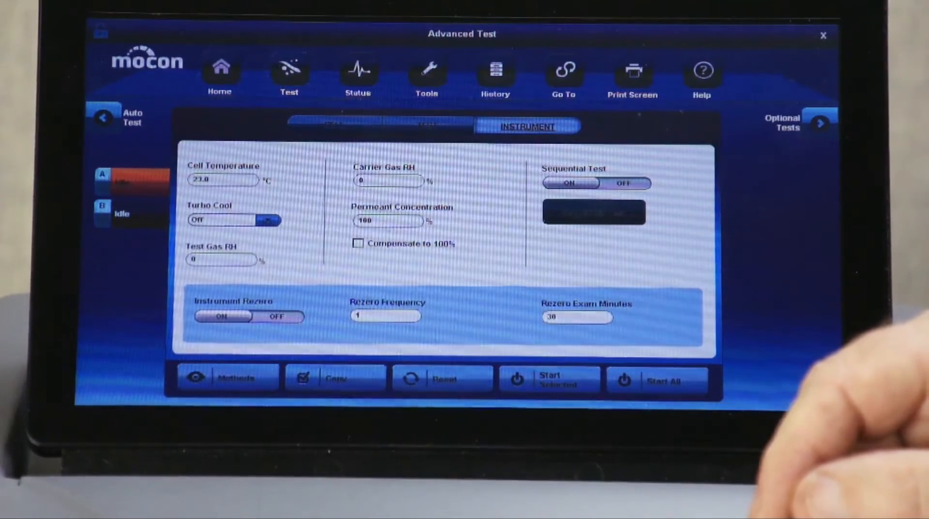
pyautogui.click(569, 183)
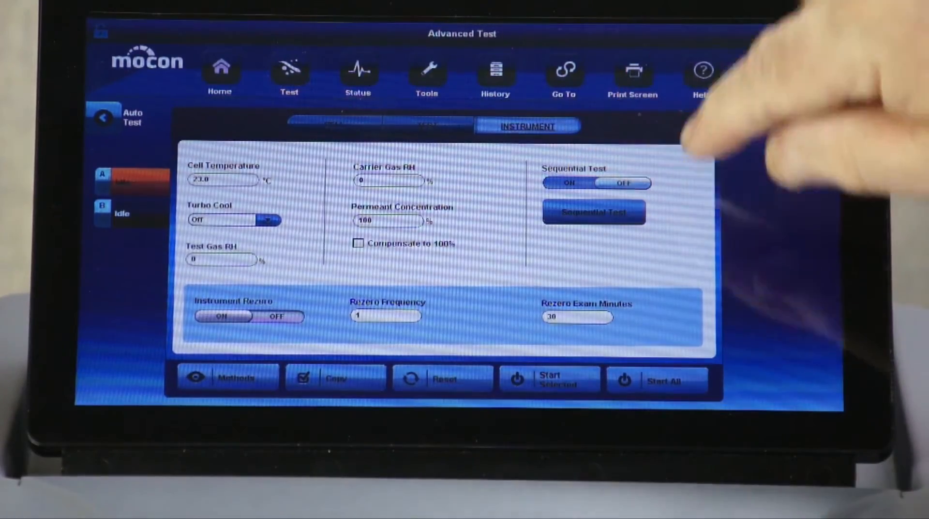
pyautogui.click(593, 212)
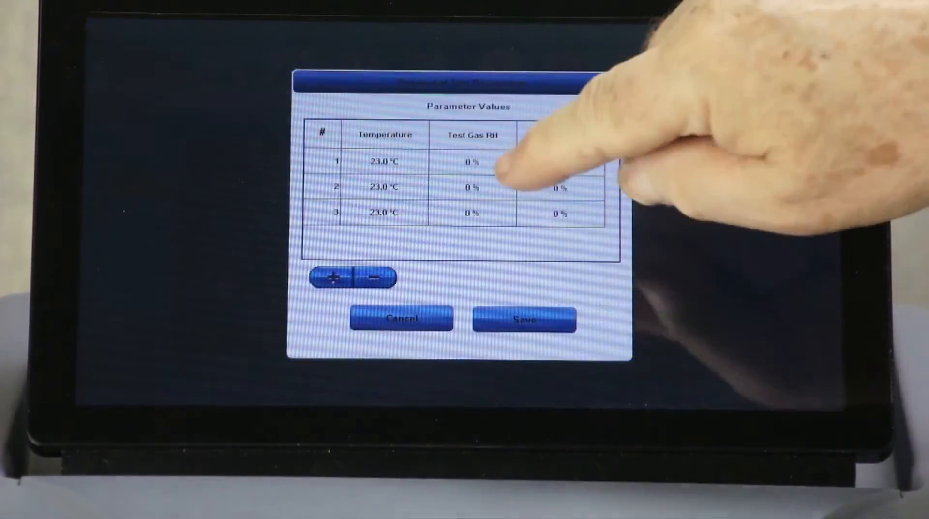
# Step: Enter 45% as the test gas RH for sequential step 2 and confirm it
pyautogui.click(472, 187)
pyautogui.write('45')
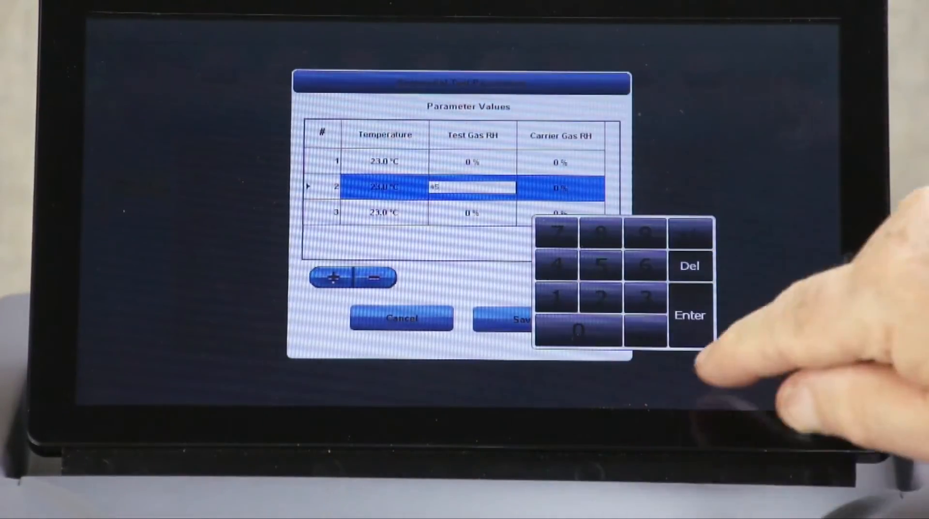
pyautogui.click(690, 314)
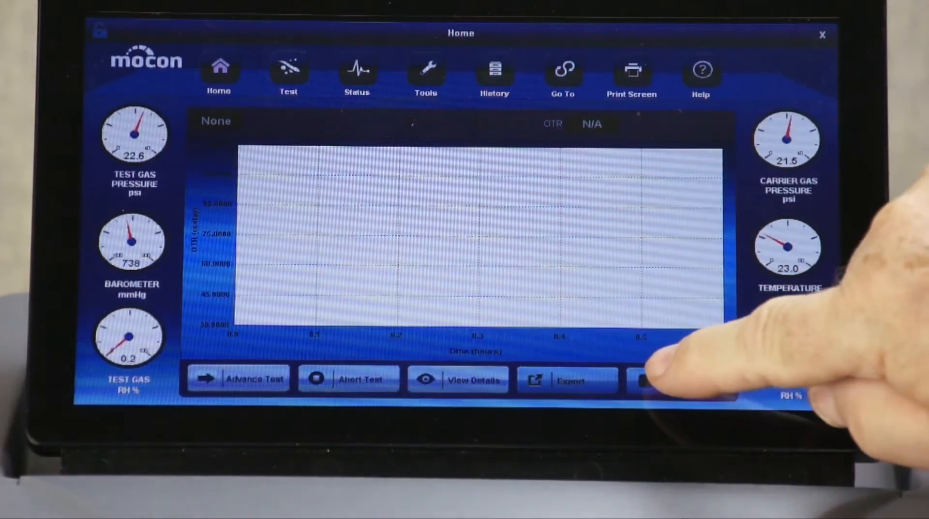
# Step: Bring up the current test's report from the Home screen Report button
pyautogui.click(675, 379)
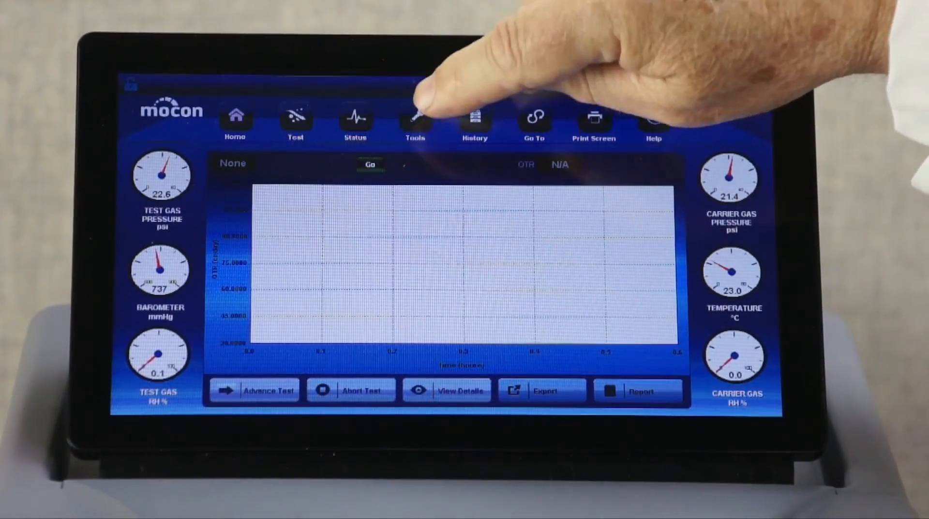
# Step: Choose Admin Options from the Tools menu to show the general administrator settings
pyautogui.click(415, 119)
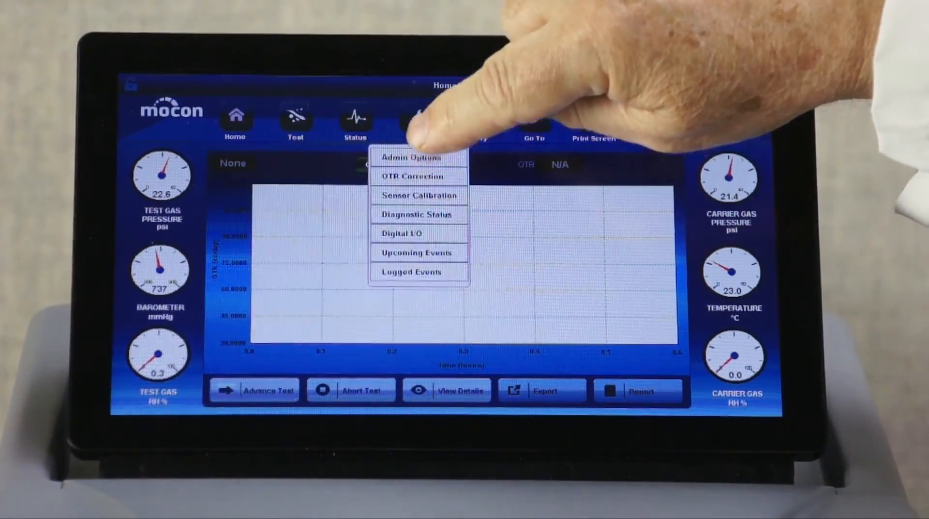
pyautogui.click(410, 157)
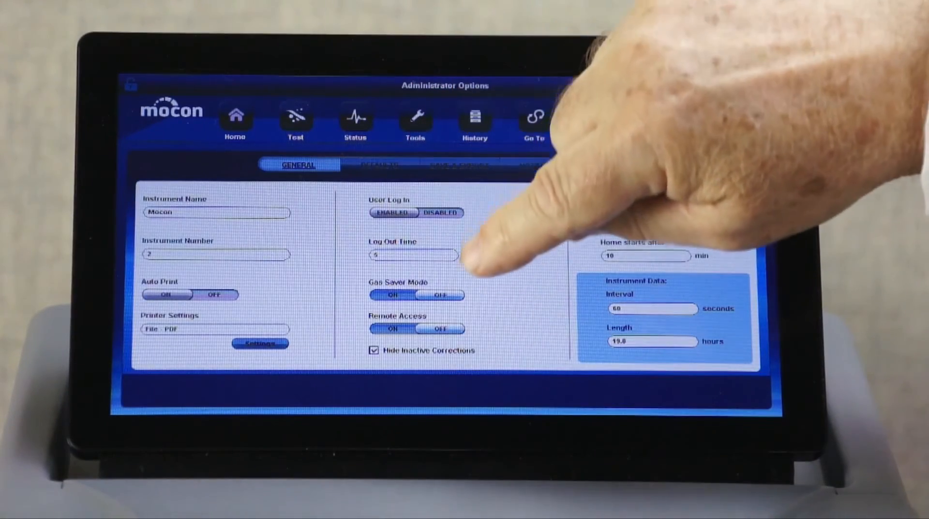